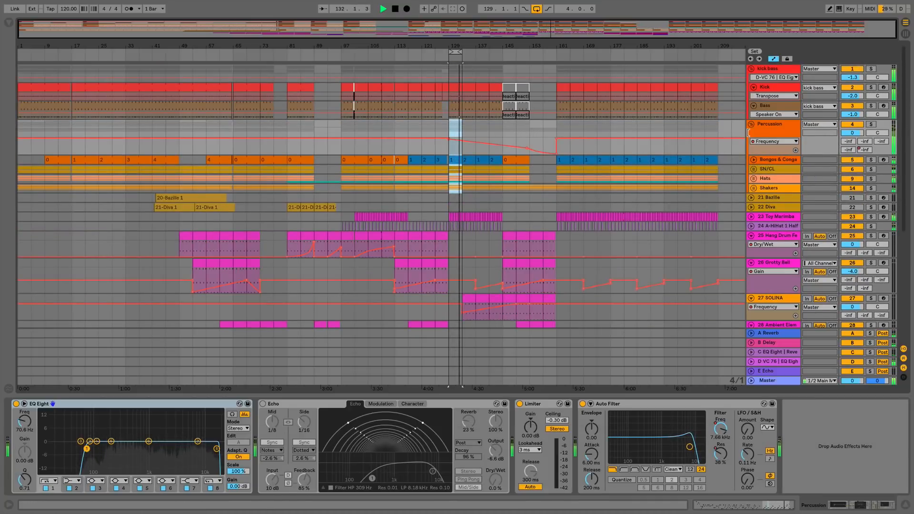
Give each automated Percussion parameter (Frequency, Resonance, E-Echo) its own automation lane.
{"action": "left_click", "coordinate": [774, 141]}
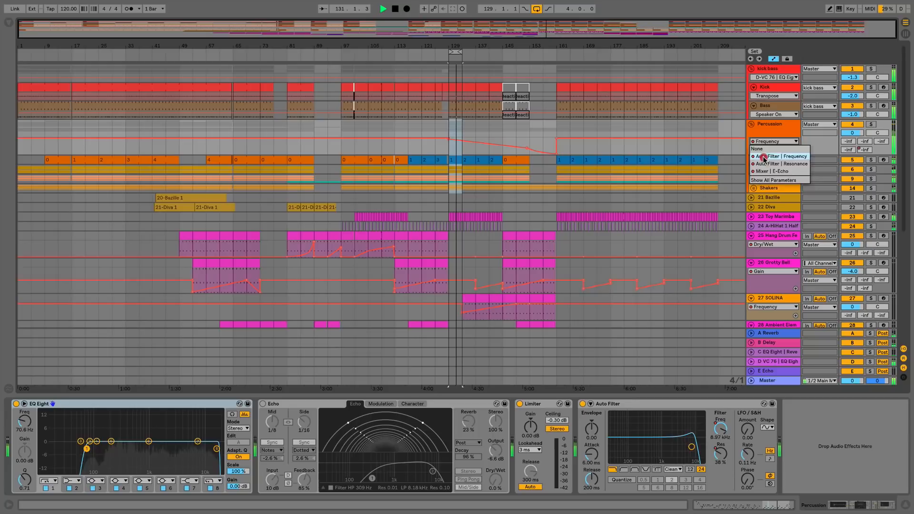
{"action": "left_click", "coordinate": [771, 156]}
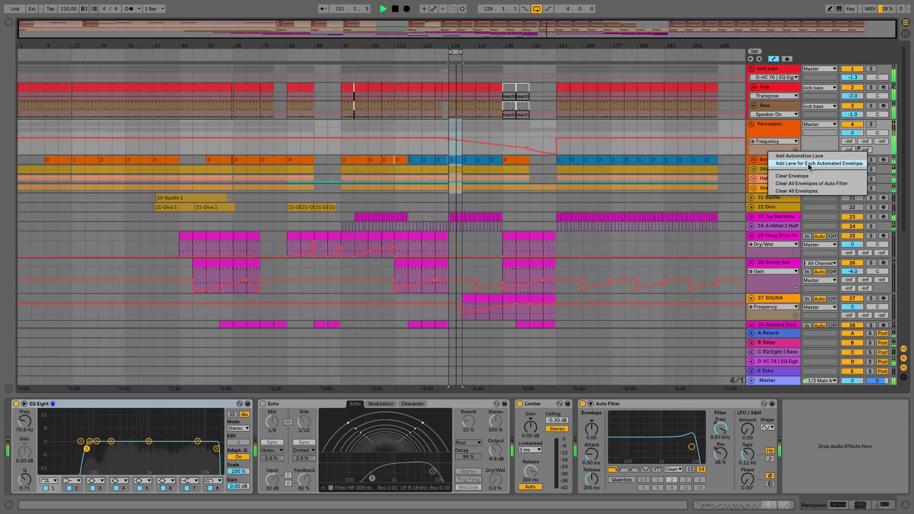
{"action": "left_click", "coordinate": [829, 164]}
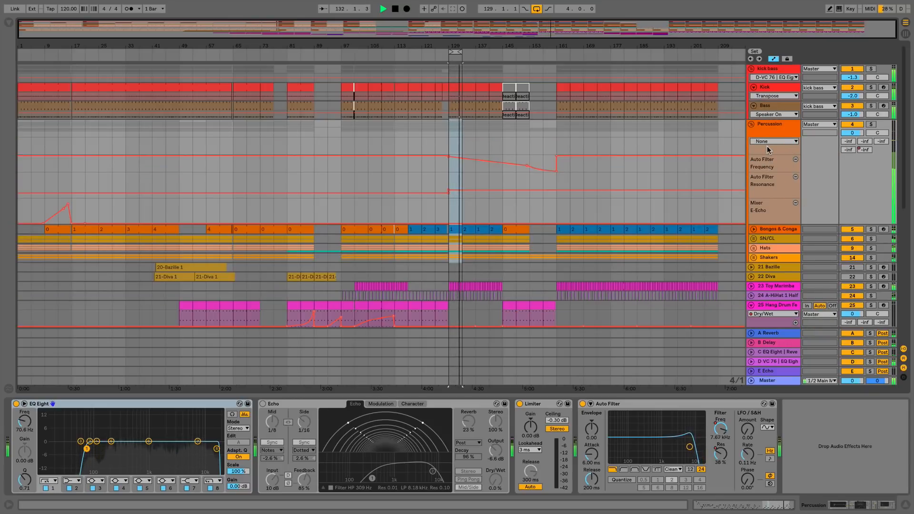
Switch the main Percussion lane to Resonance, then E-Echo, and select the kick clip at bar 141.
{"action": "left_click", "coordinate": [774, 141]}
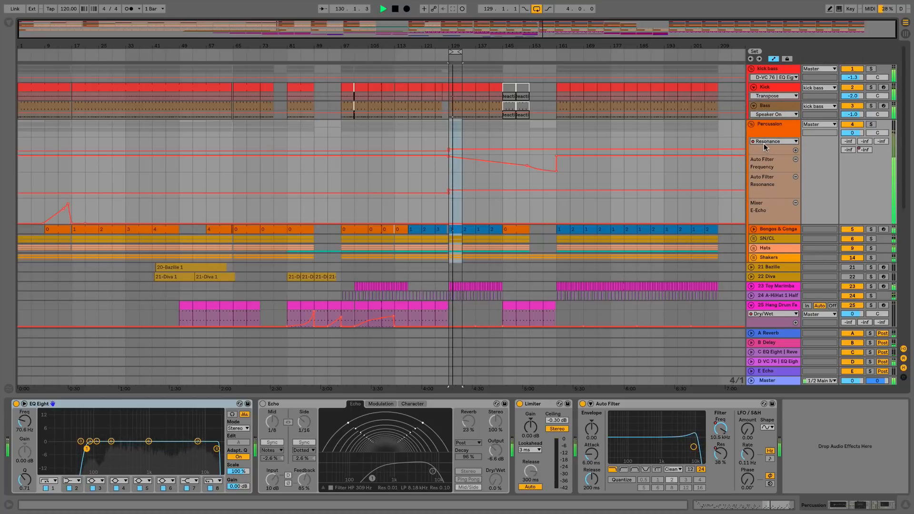
{"action": "left_click", "coordinate": [774, 141]}
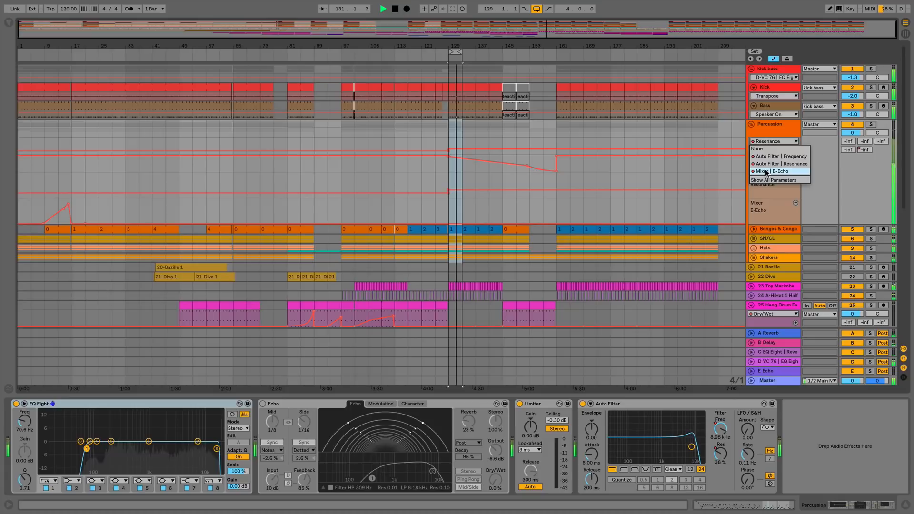
{"action": "left_click", "coordinate": [770, 171]}
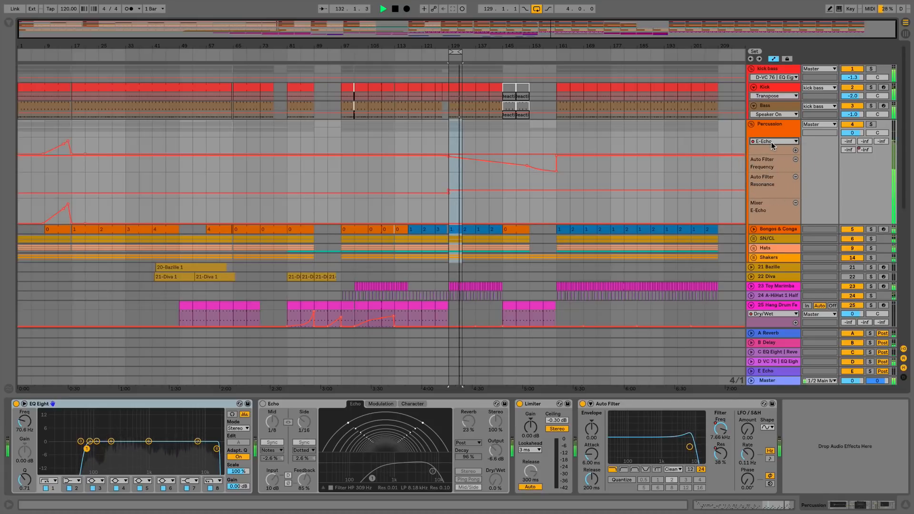
{"action": "left_click", "coordinate": [497, 107]}
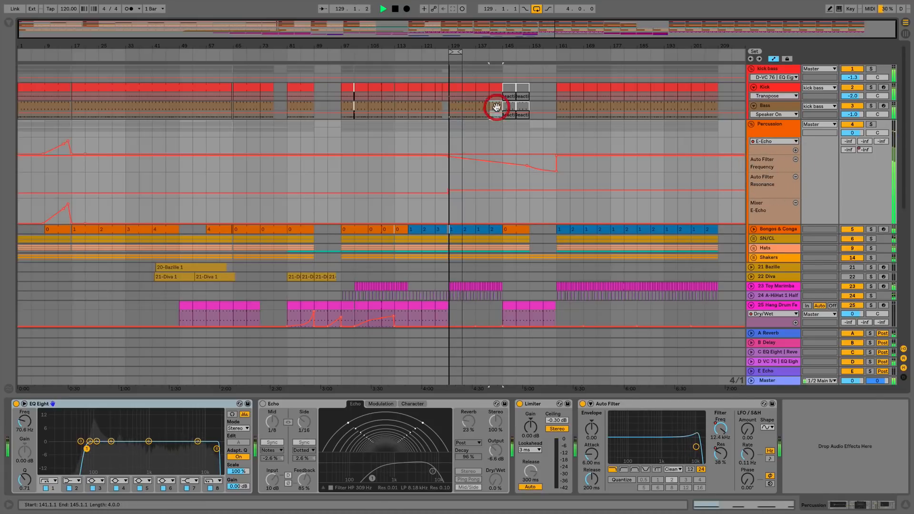
Select the Kick clip and show the Auto Filter Frequency envelope on the Percussion lane.
{"action": "left_click", "coordinate": [496, 106]}
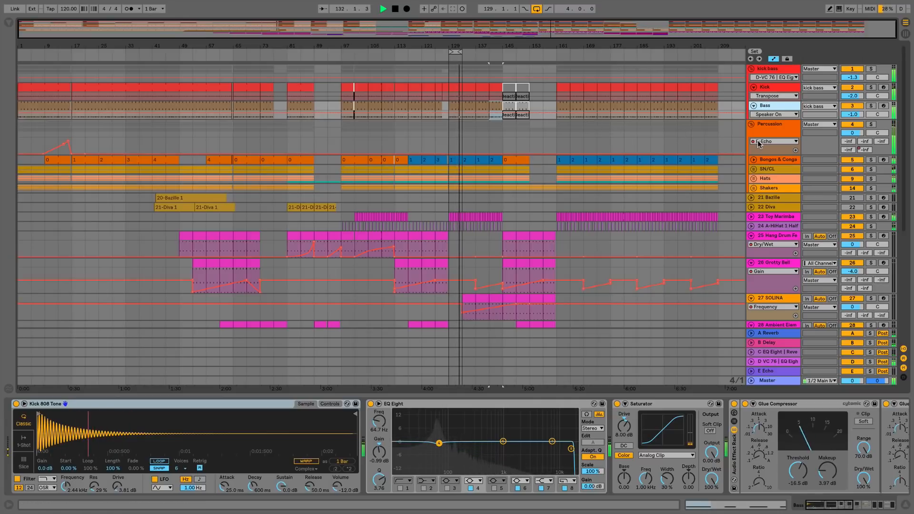
{"action": "left_click", "coordinate": [789, 141]}
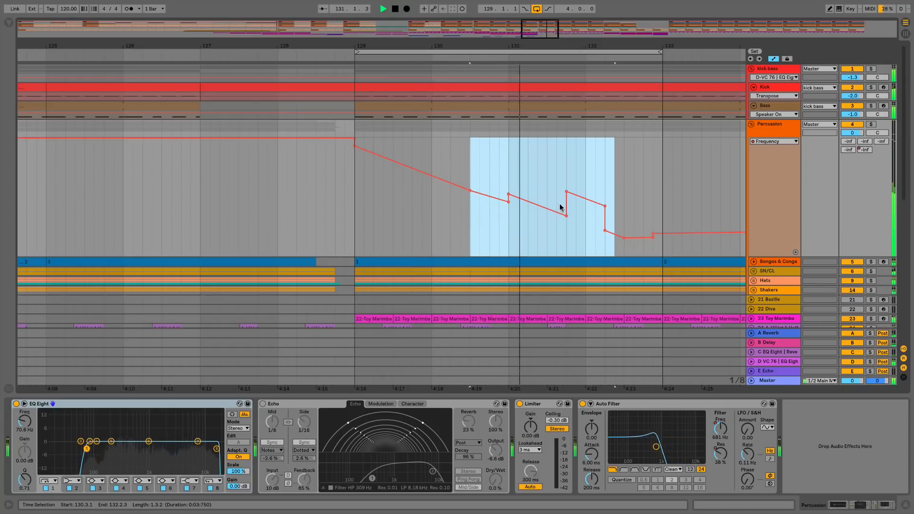
Reshape the Frequency breakpoints around bar 131 into a downward zigzag.
{"action": "left_click_drag", "start_coordinate": [565, 199], "coordinate": [565, 209]}
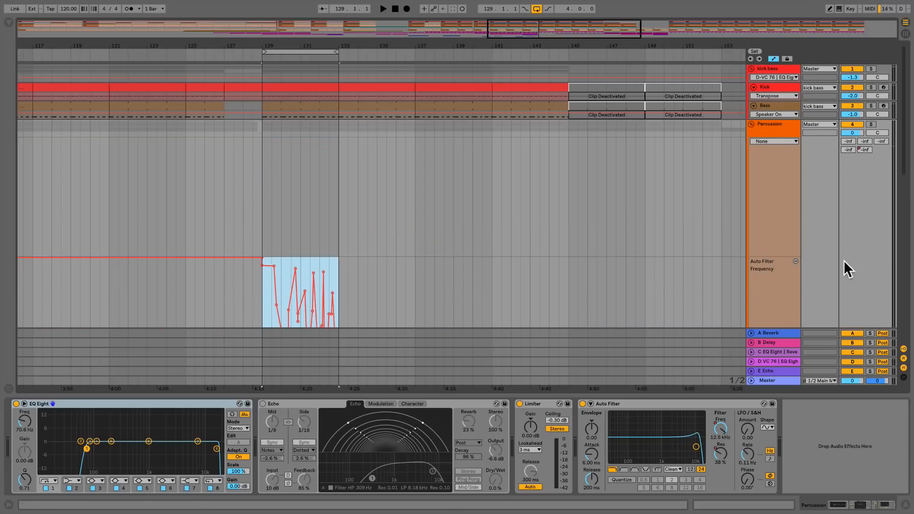
Hide the Percussion automation lane and set its chooser to None.
{"action": "left_click", "coordinate": [750, 124]}
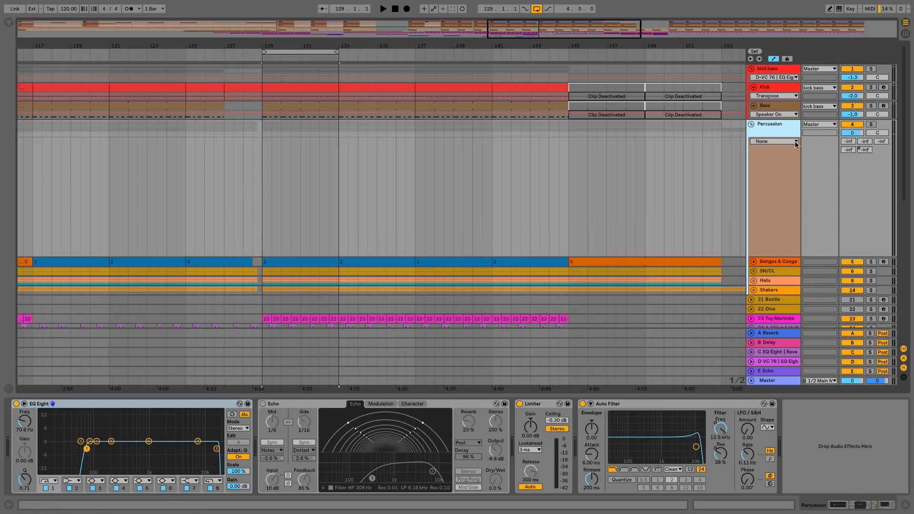
{"action": "left_click", "coordinate": [795, 141]}
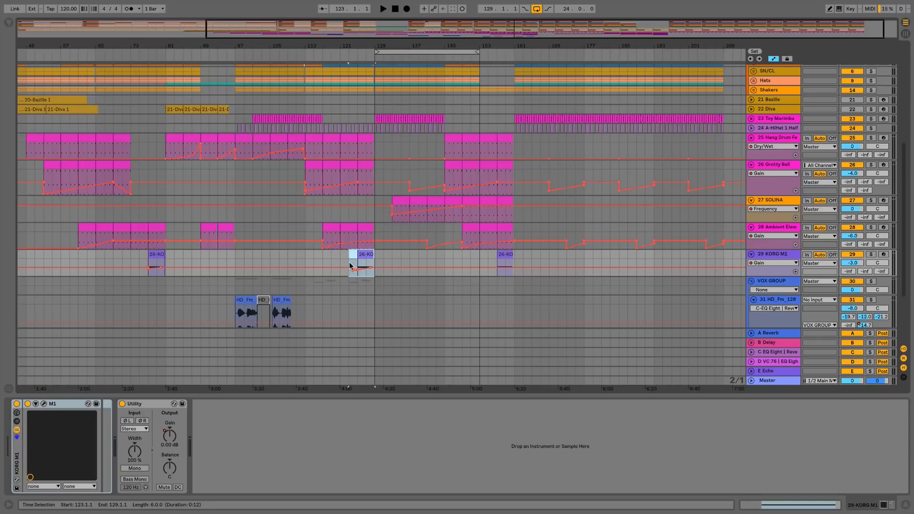
Select the KORG M1 clip near bar 125 to show its device chain.
{"action": "left_click", "coordinate": [372, 266]}
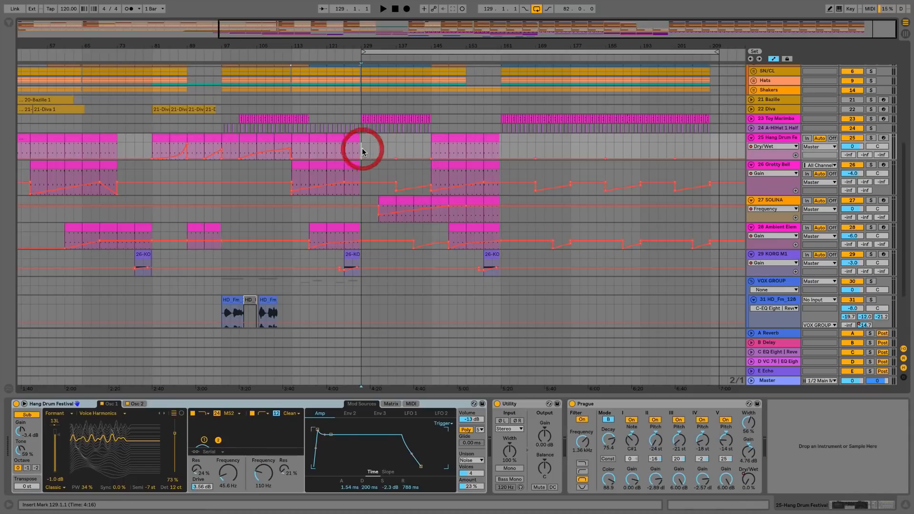
Mark bar 129, select bars 137–145 on the hi-hat track, then select the KORG M1 clip at bar 157.
{"action": "left_click", "coordinate": [383, 7]}
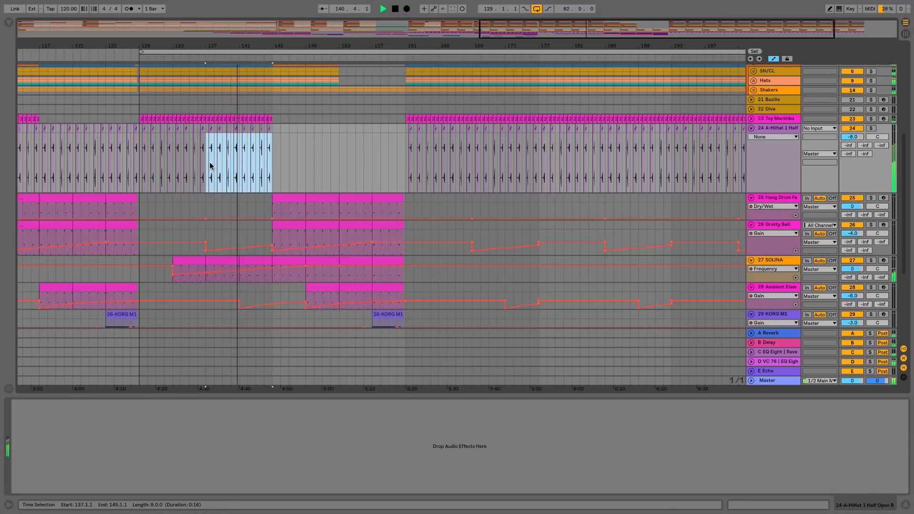
{"action": "left_click_drag", "start_coordinate": [272, 137], "coordinate": [270, 137]}
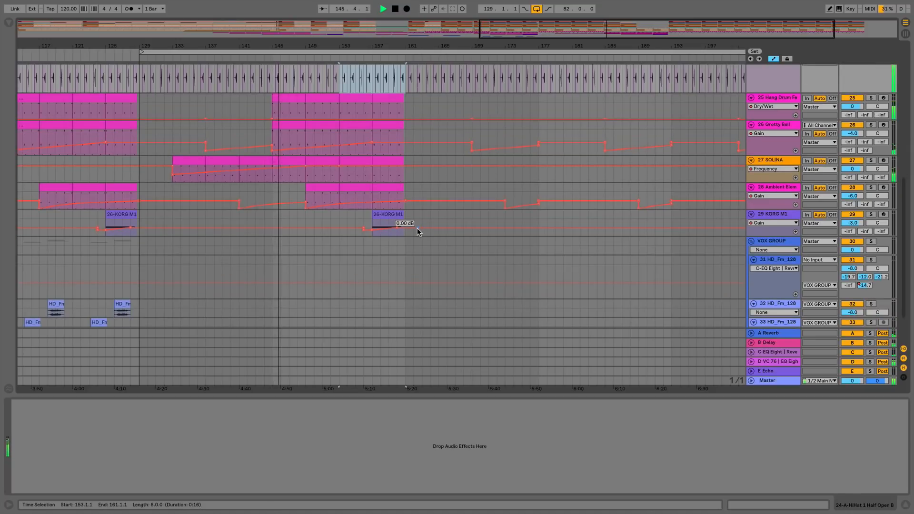
{"action": "left_click", "coordinate": [382, 216]}
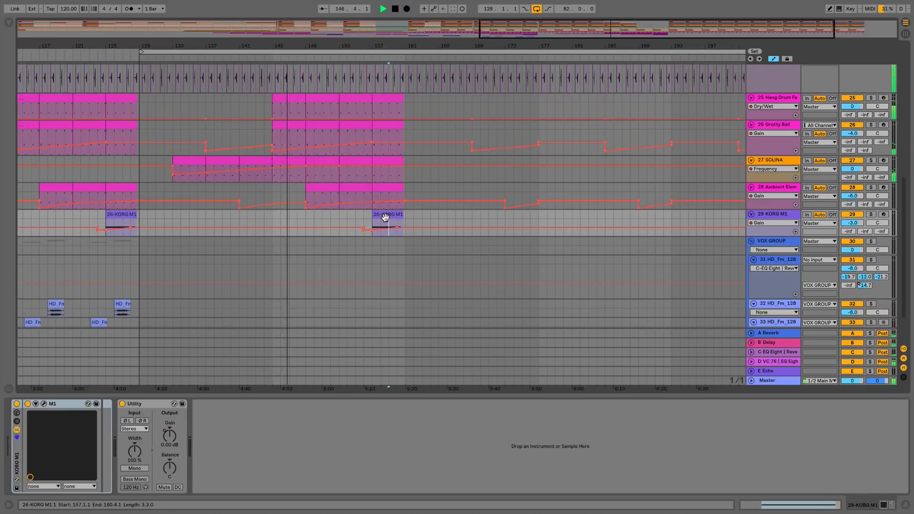